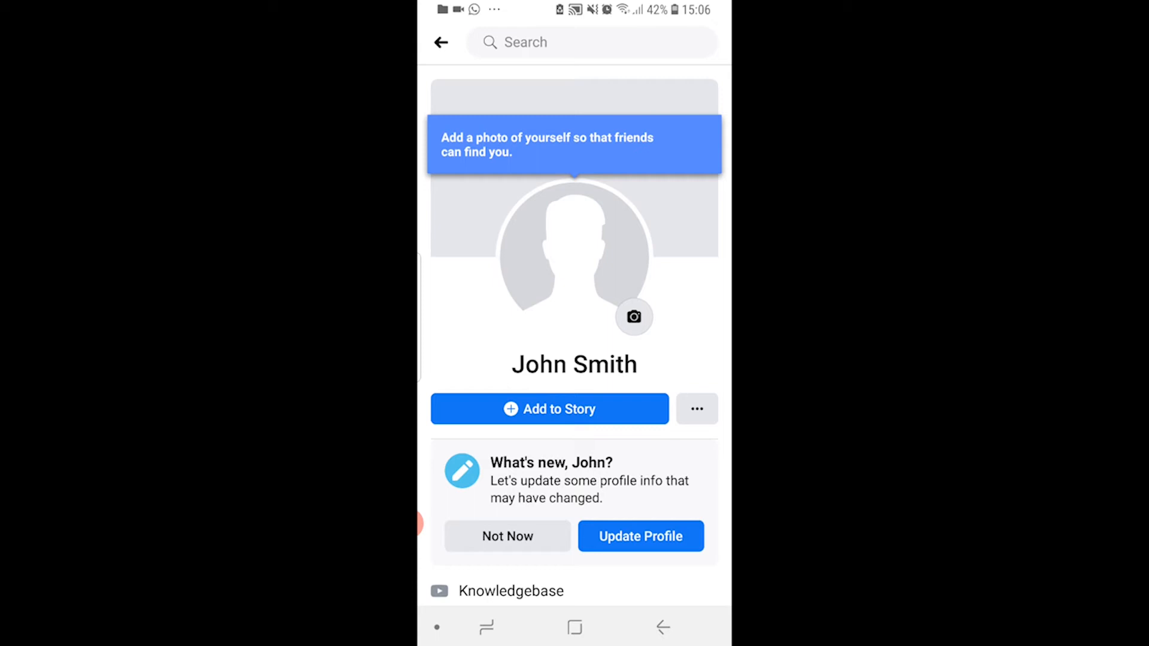
- Start choosing an existing photo as the new profile picture from the camera icon
click(633, 316)
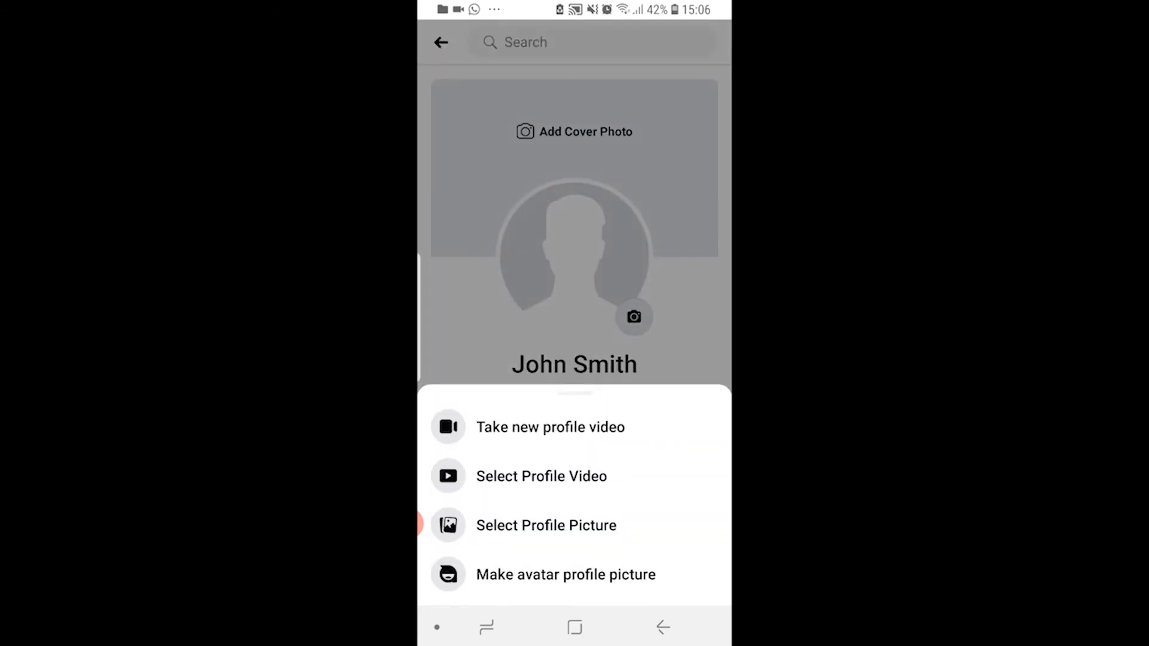
click(546, 525)
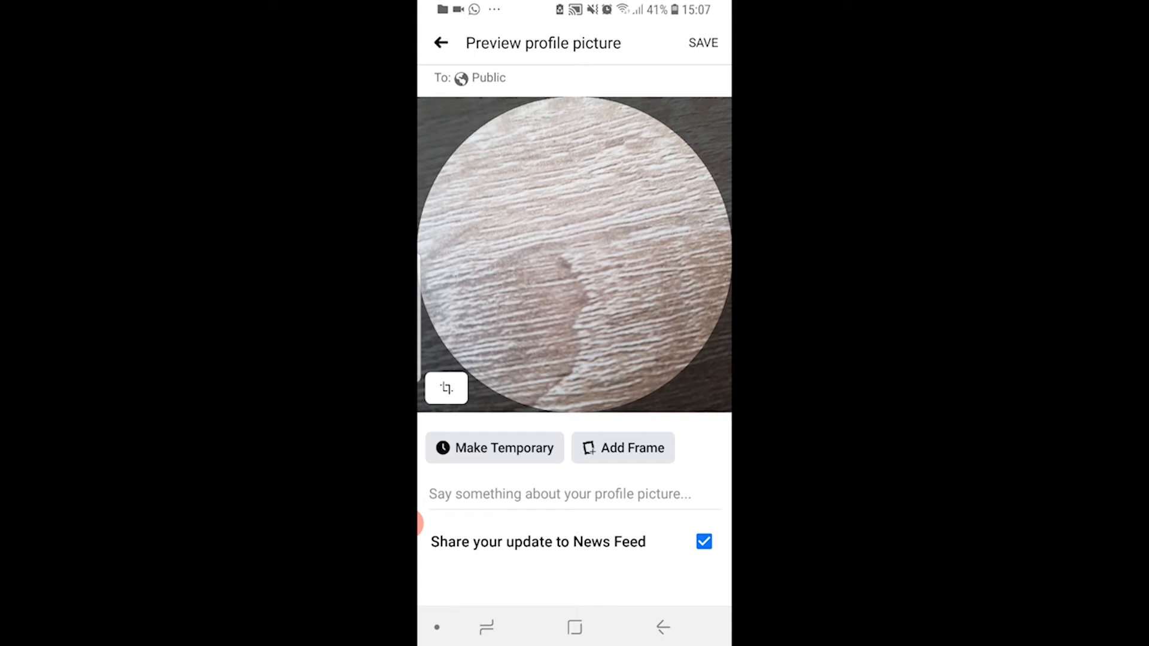
- Save the wood-texture profile picture with 'Share your update to News Feed' unchecked
click(702, 541)
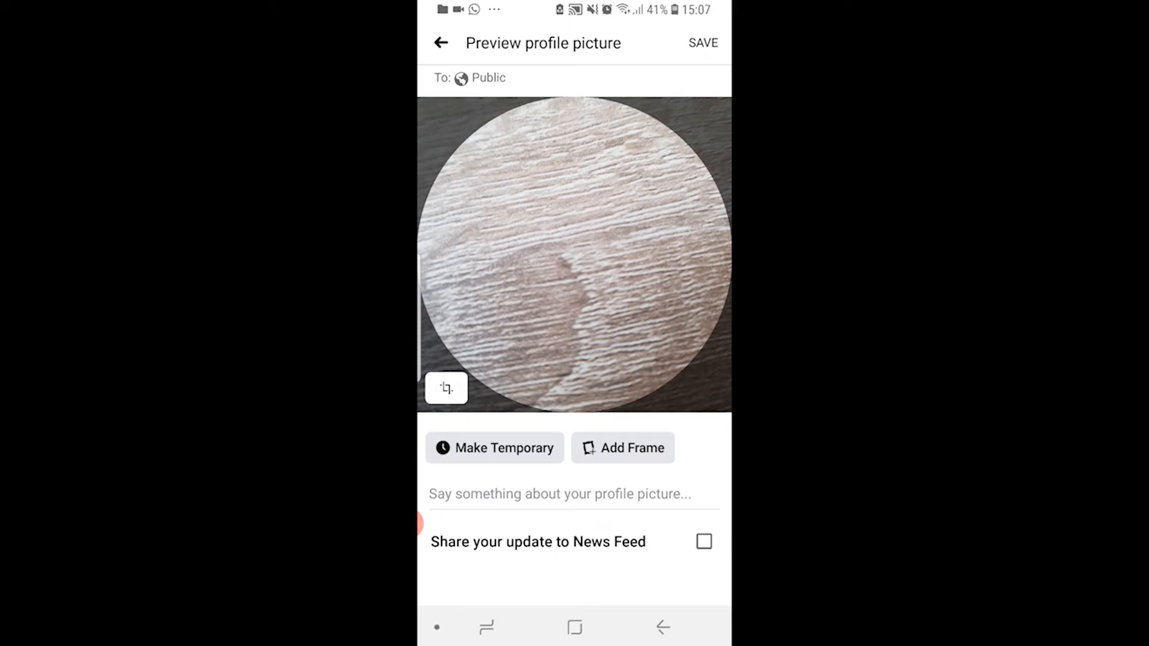
click(701, 43)
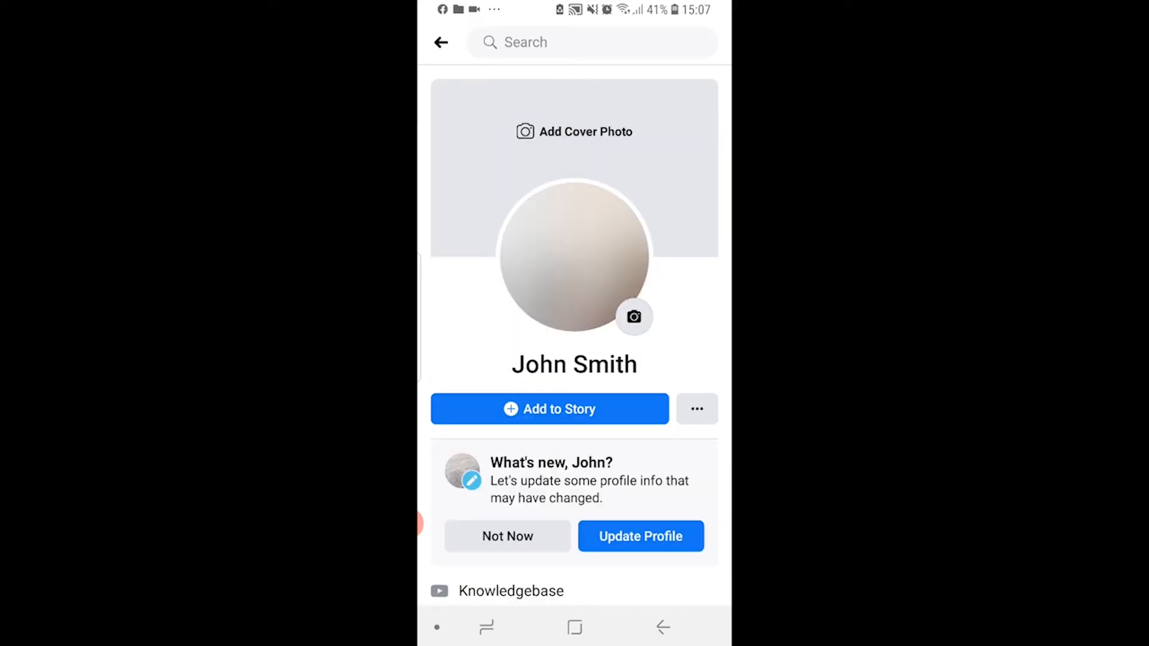
- View the wood-texture photo full screen from Photos > Uploads and show its three-dot options
scroll(down, 3)
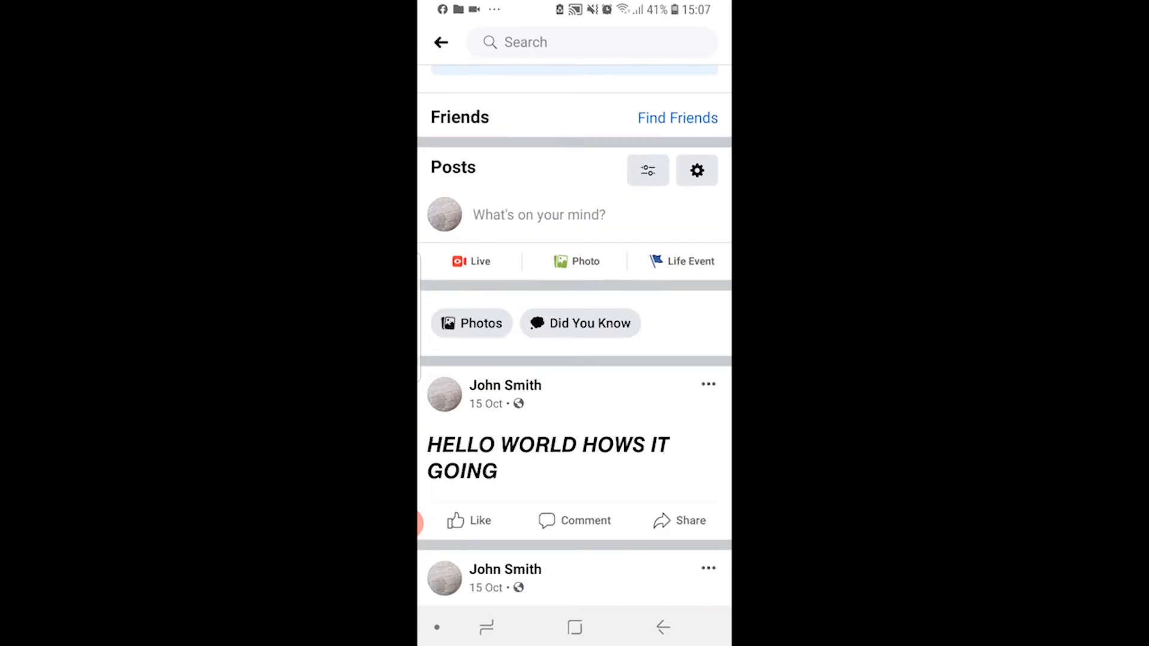
click(471, 323)
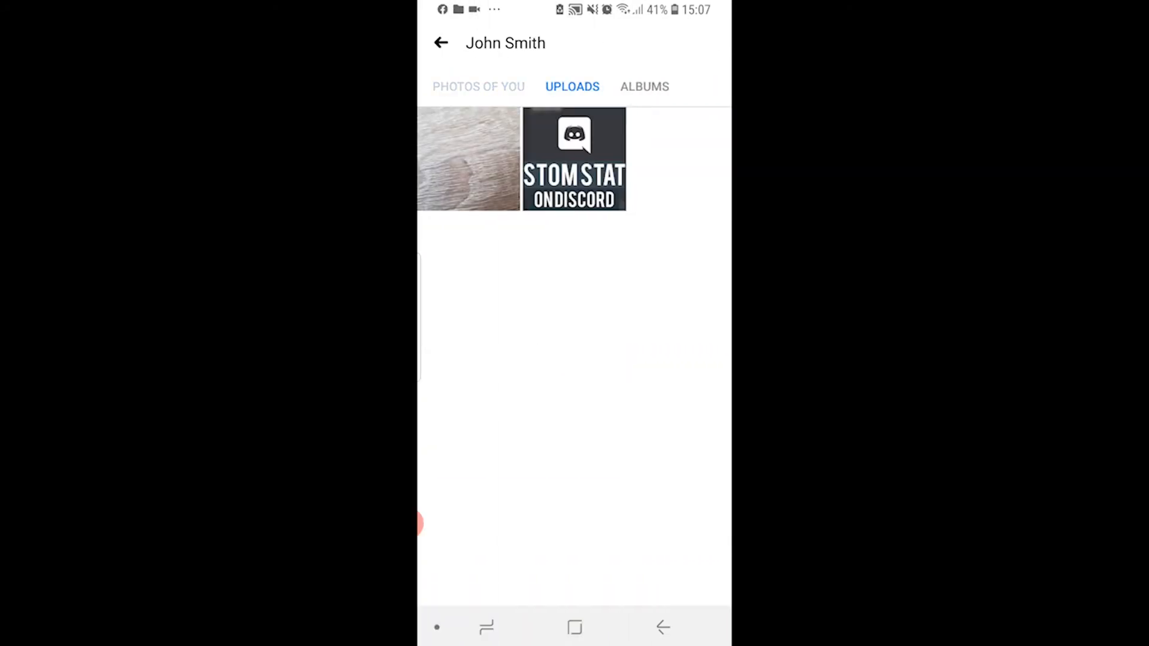
click(469, 159)
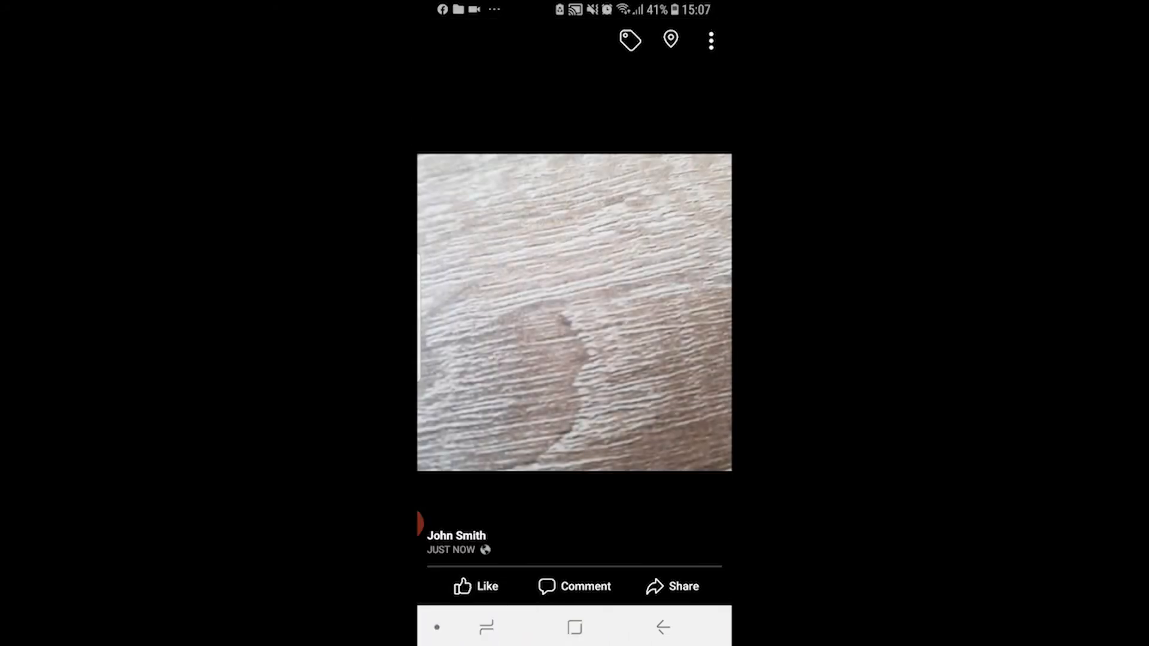
click(710, 41)
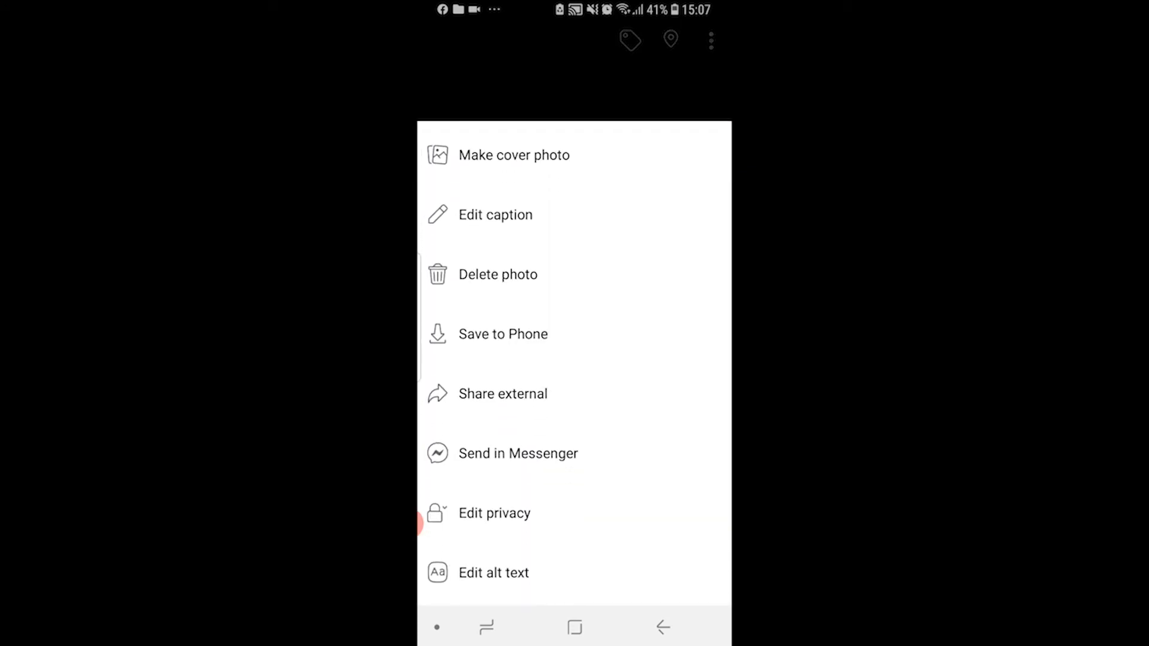
- Enter Edit privacy for the photo and expand See more to reveal the Only me audience
click(494, 514)
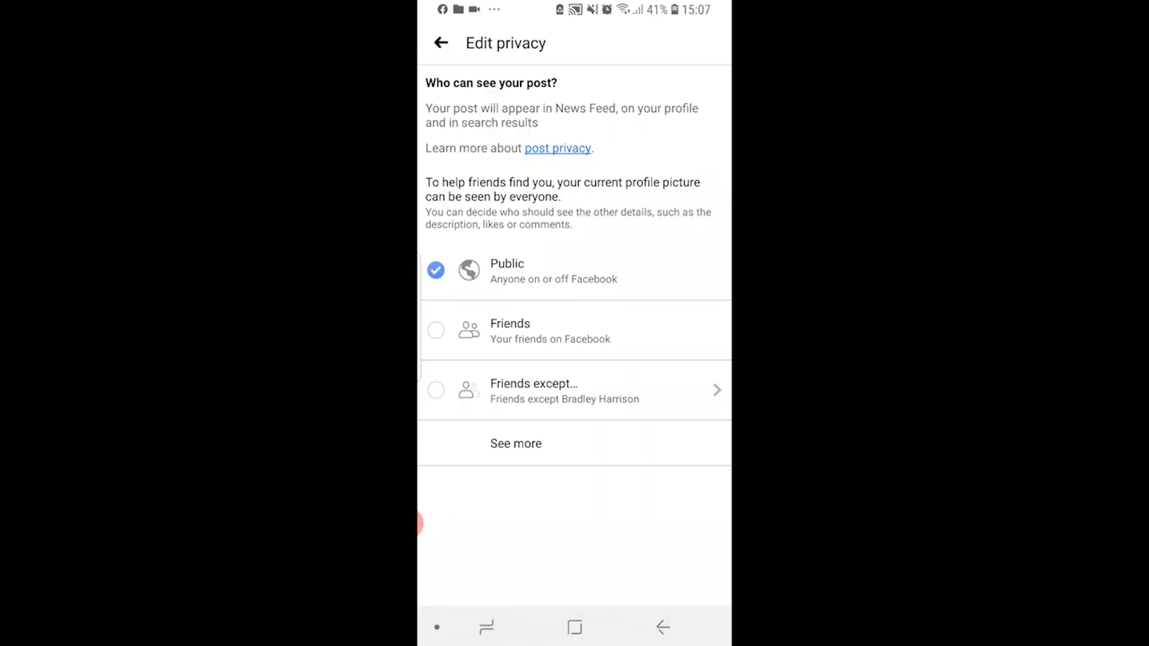
click(515, 443)
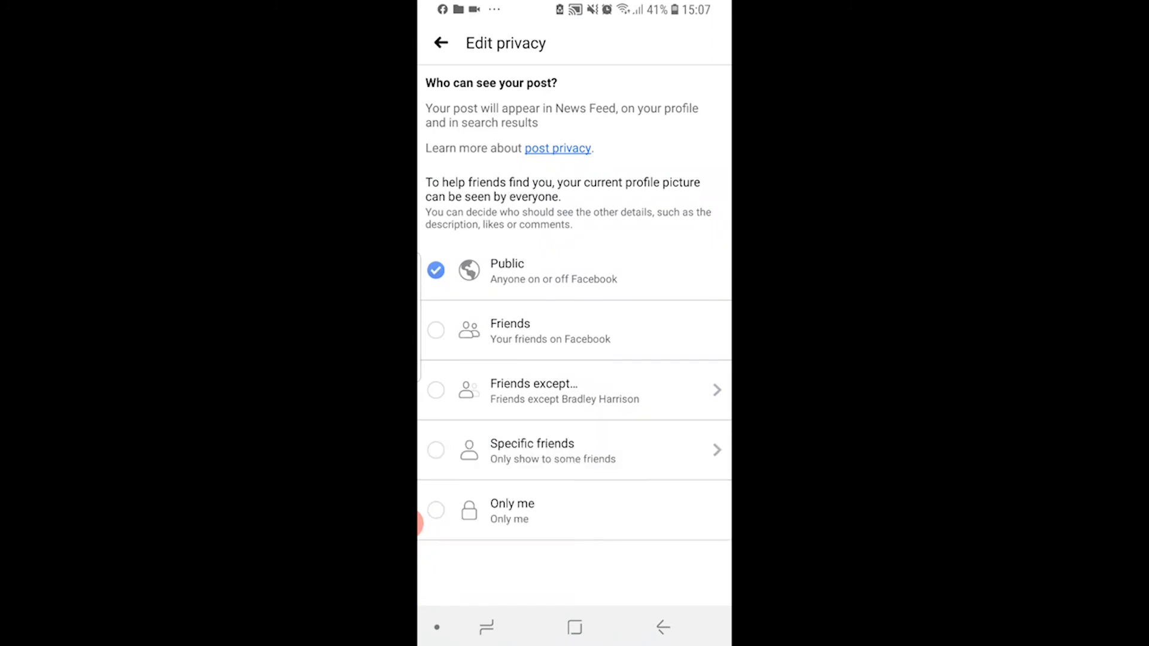